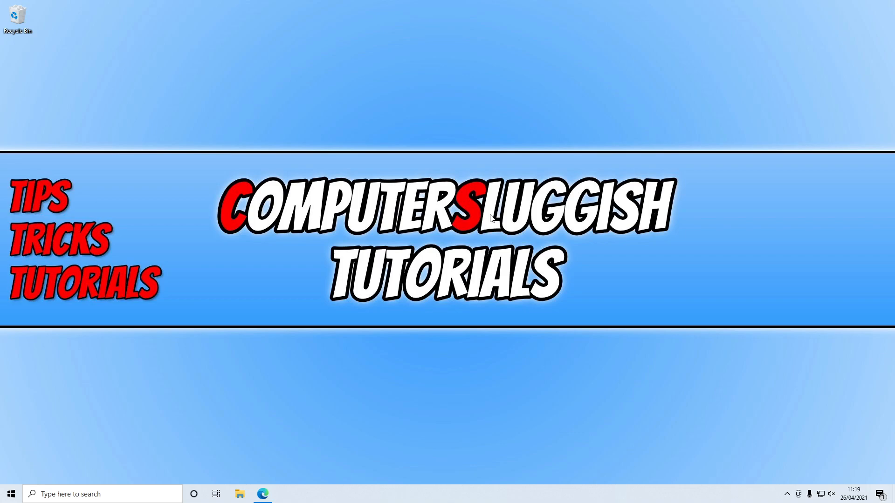
{"action": "mouse_move", "coordinate": [444, 342]}
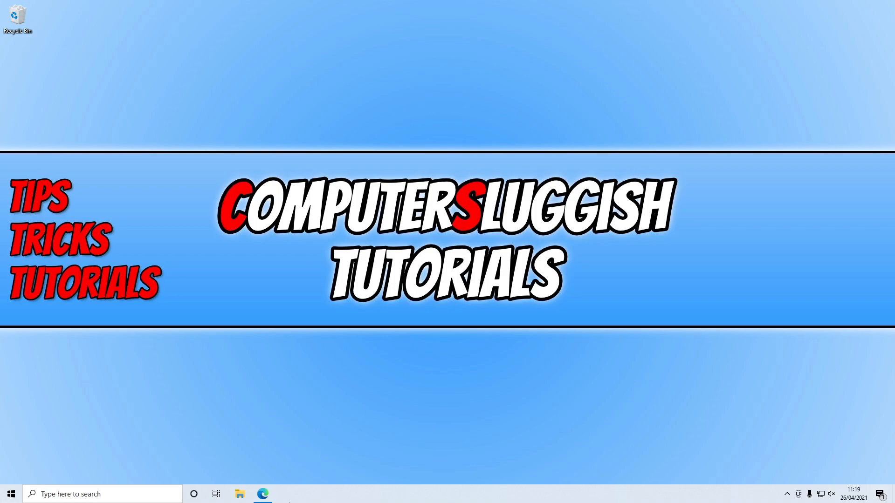
Launch Microsoft Edge from the taskbar and navigate to its Settings page.
{"action": "left_click", "coordinate": [262, 494]}
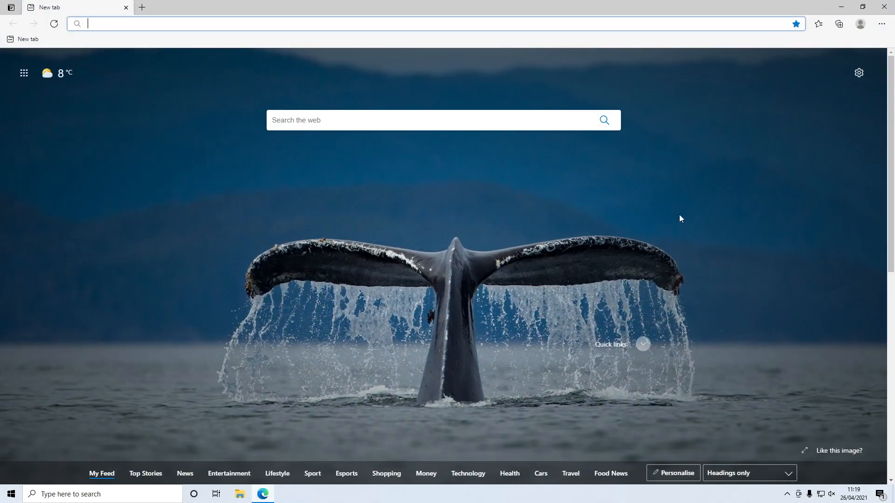
{"action": "left_click", "coordinate": [880, 24]}
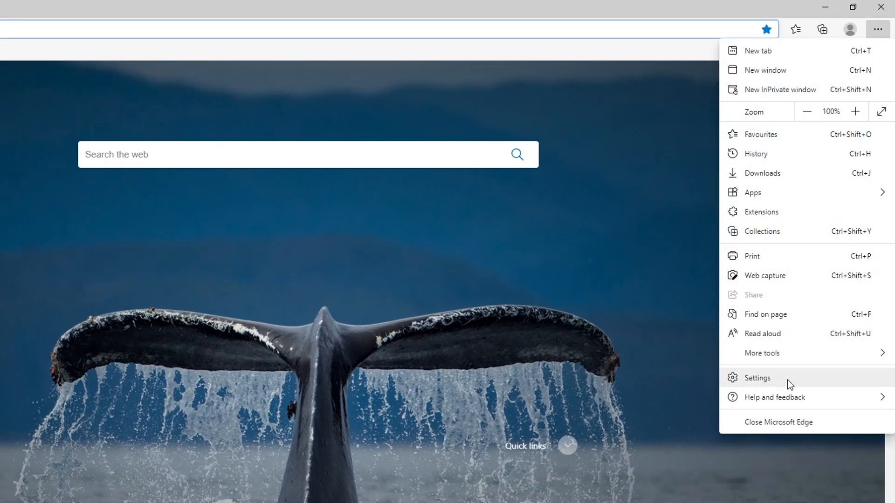
{"action": "left_click", "coordinate": [758, 378]}
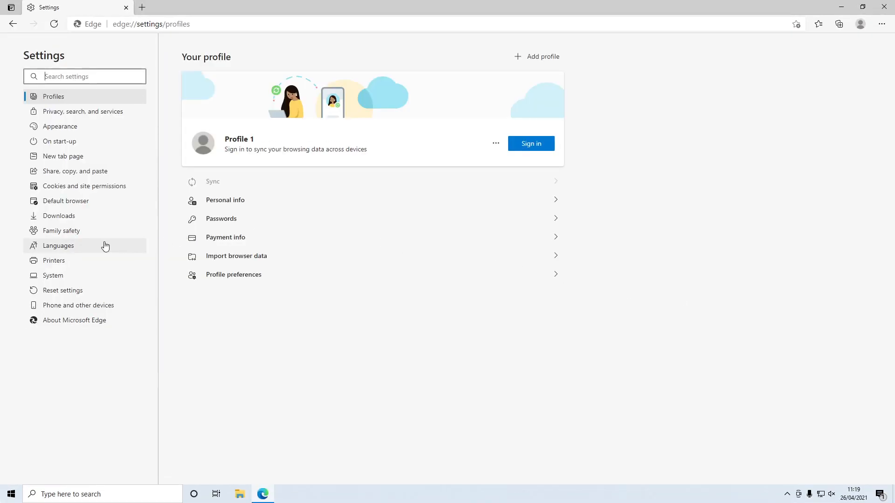
{"action": "mouse_move", "coordinate": [62, 290]}
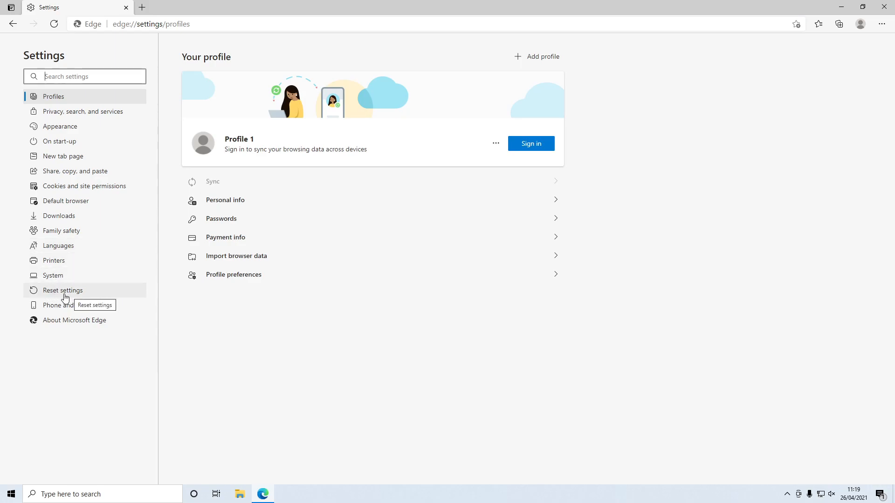
Restore Edge settings to their default values from the Reset settings page and confirm.
{"action": "left_click", "coordinate": [63, 290]}
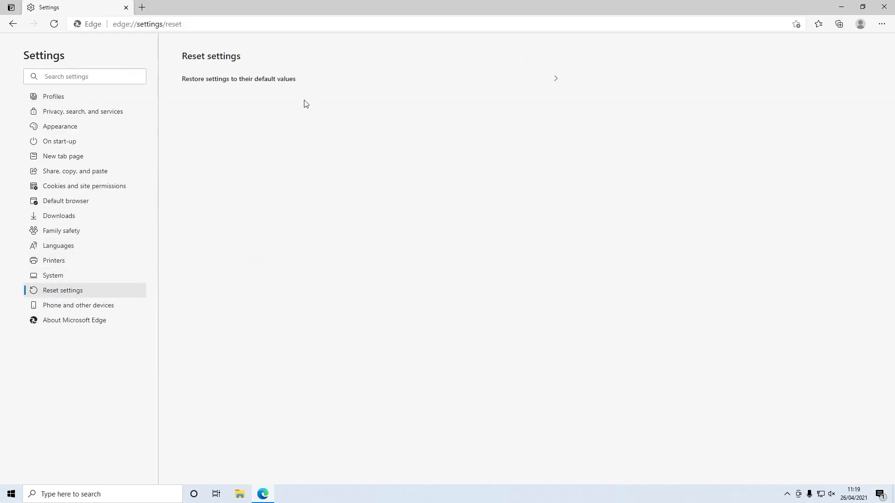
{"action": "mouse_move", "coordinate": [279, 87]}
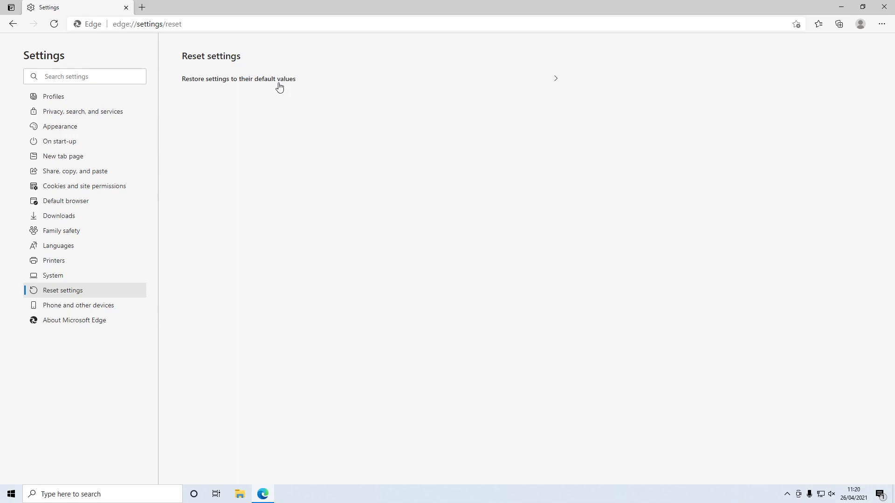
{"action": "left_click", "coordinate": [239, 78]}
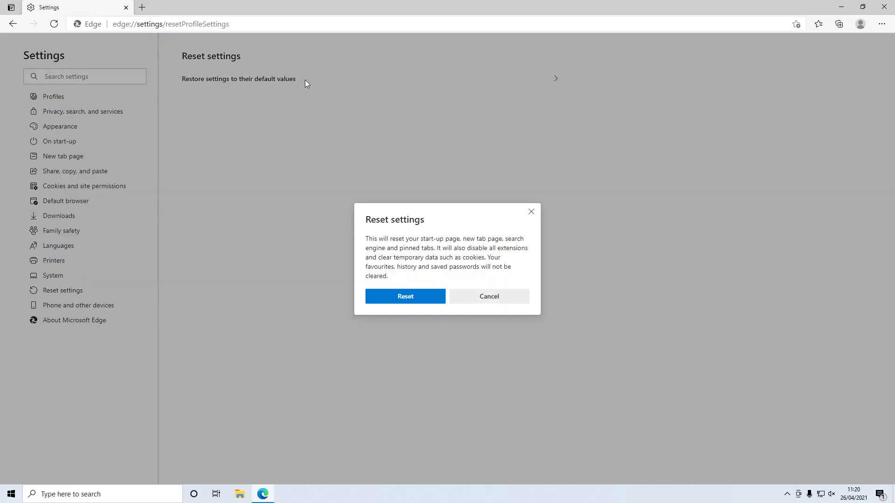
{"action": "mouse_move", "coordinate": [405, 225]}
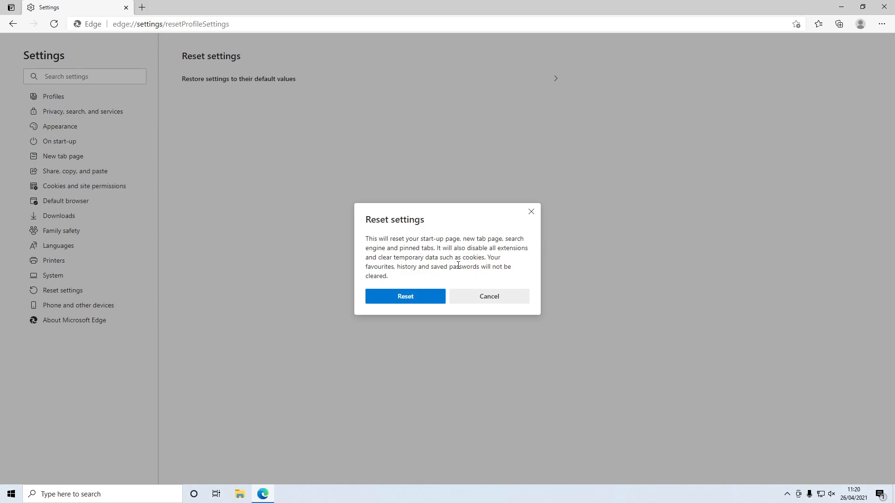
{"action": "left_click", "coordinate": [405, 296]}
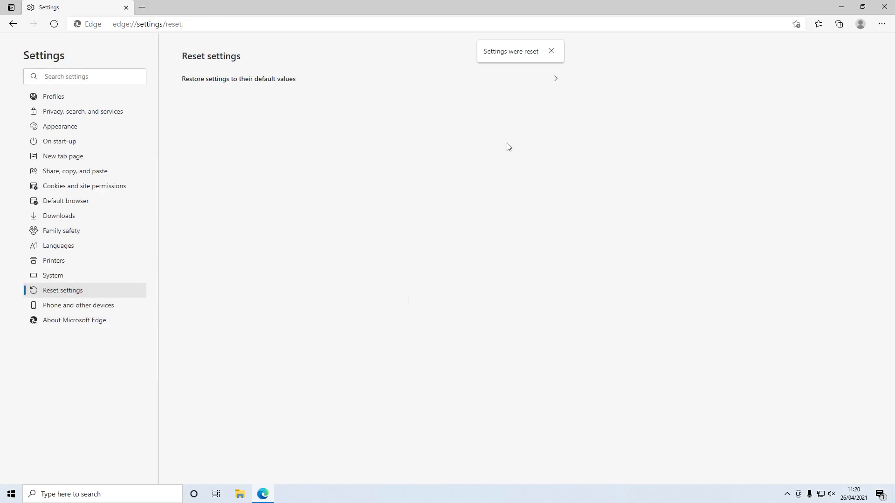
{"action": "mouse_move", "coordinate": [489, 158]}
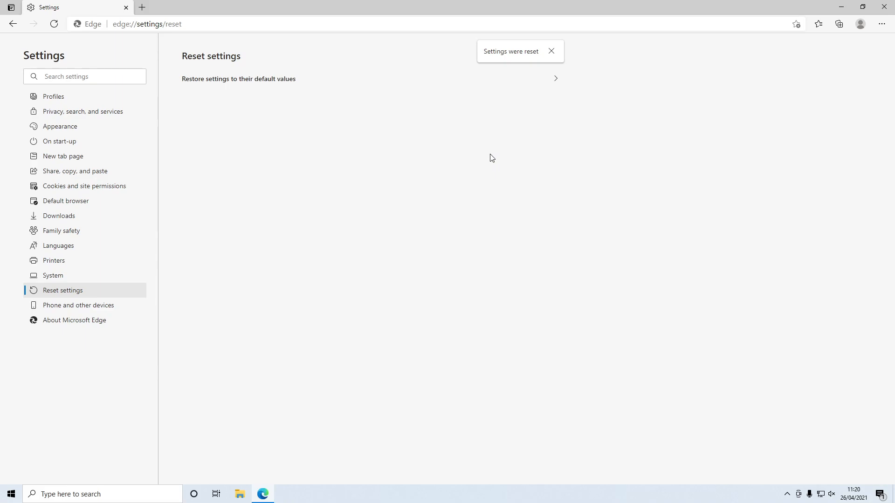
{"action": "mouse_move", "coordinate": [522, 63]}
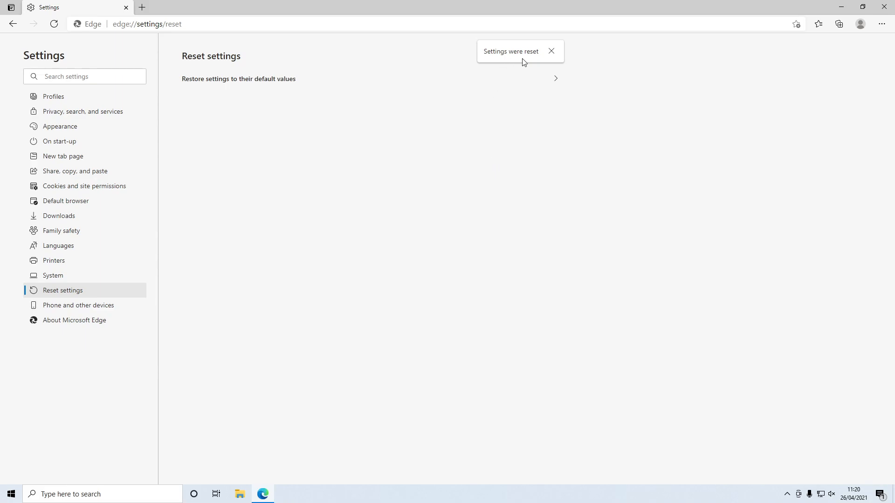
{"action": "mouse_move", "coordinate": [513, 117]}
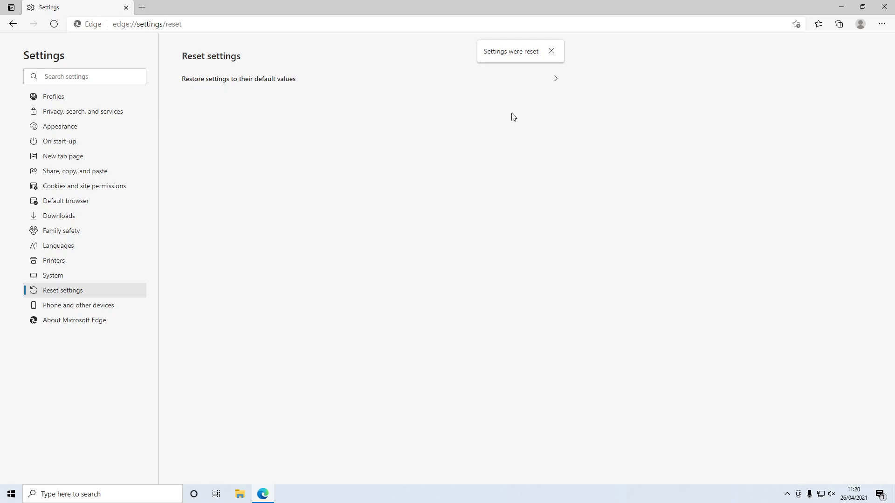